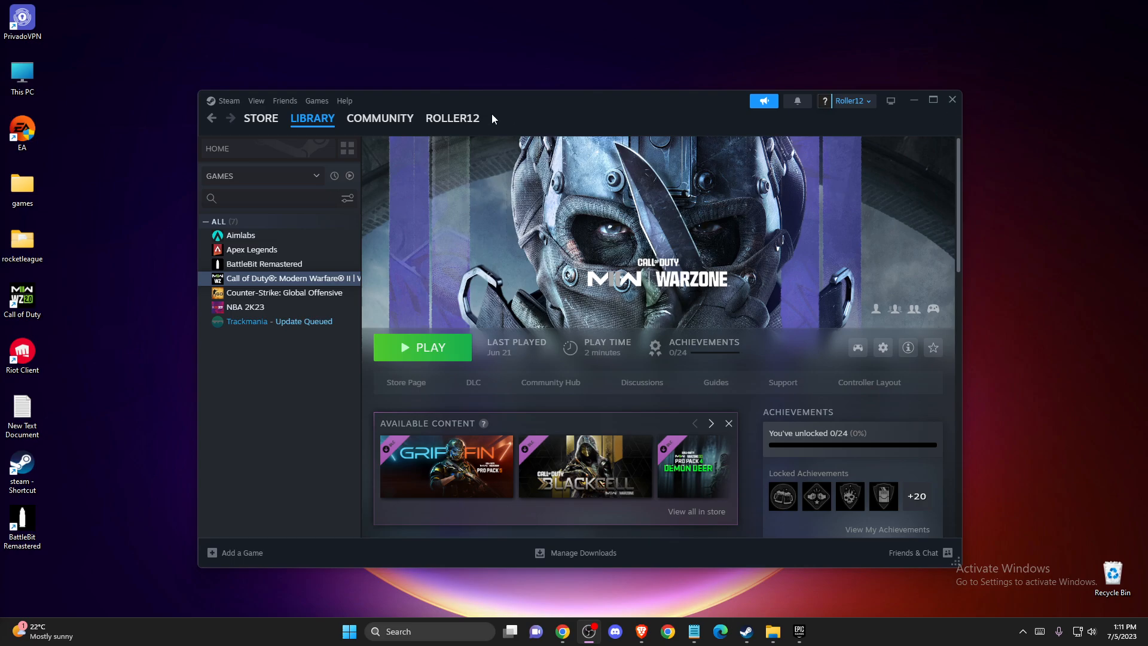
Step: Open Apex Legends' properties from the Library and go to its Installed Files page
left_click(312, 118)
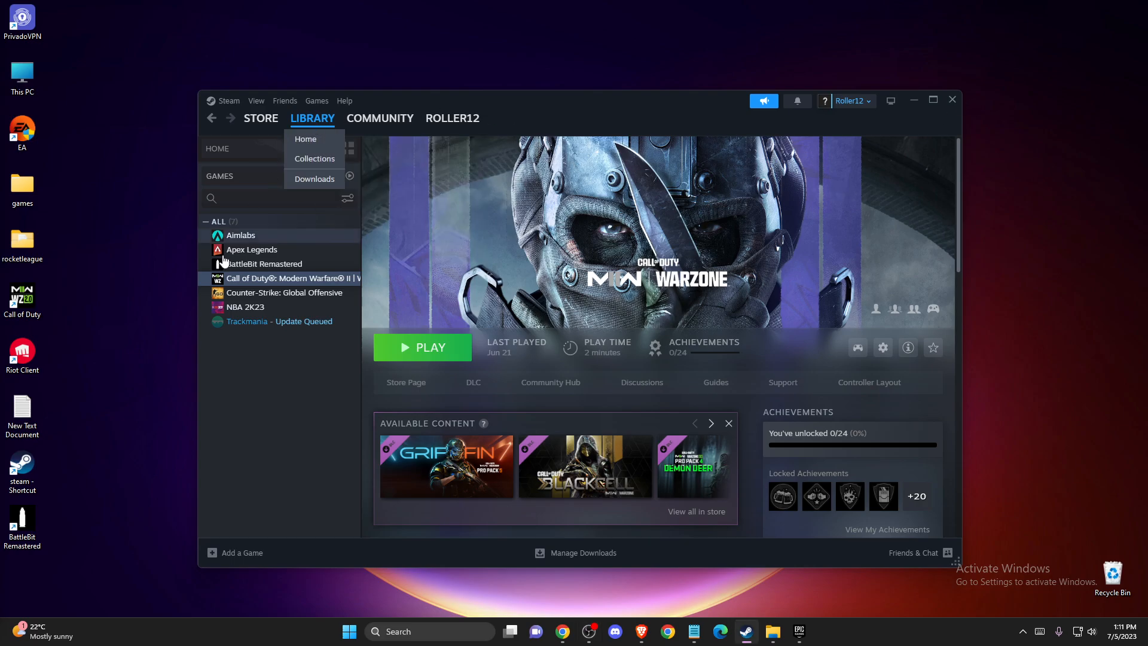
left_click(251, 249)
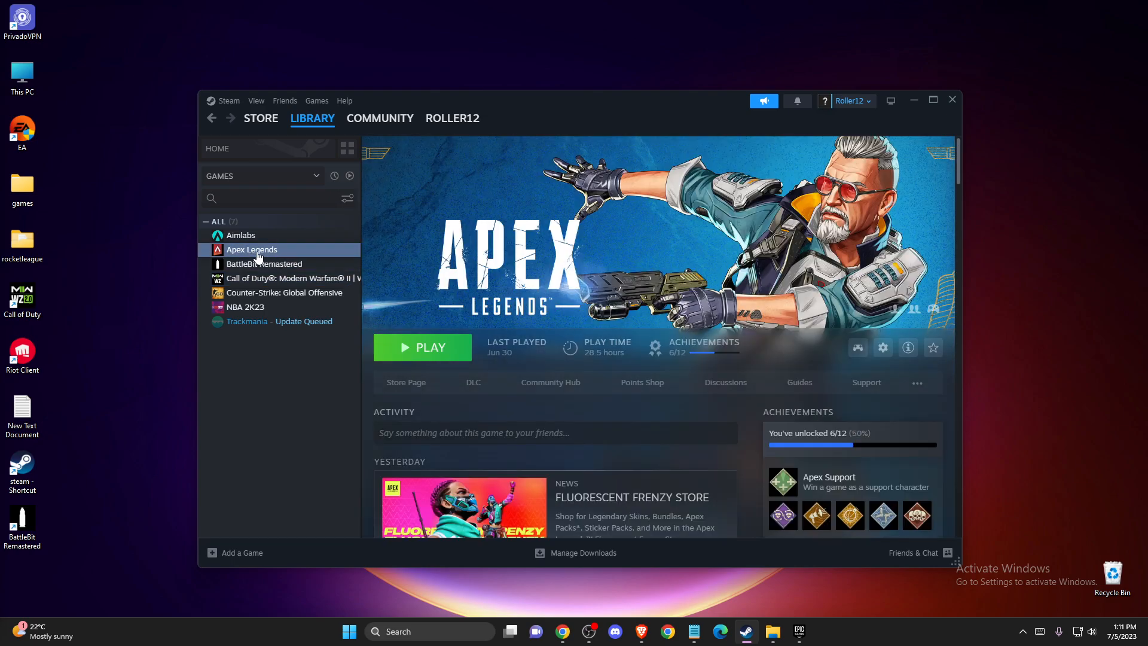
left_click(882, 347)
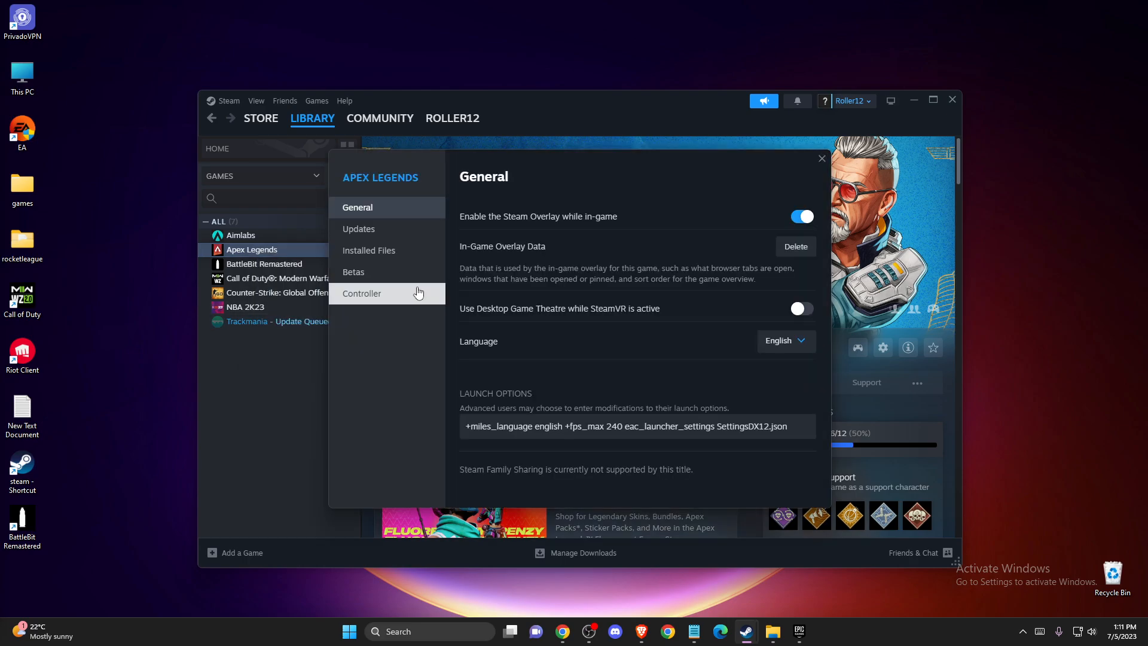
left_click(370, 250)
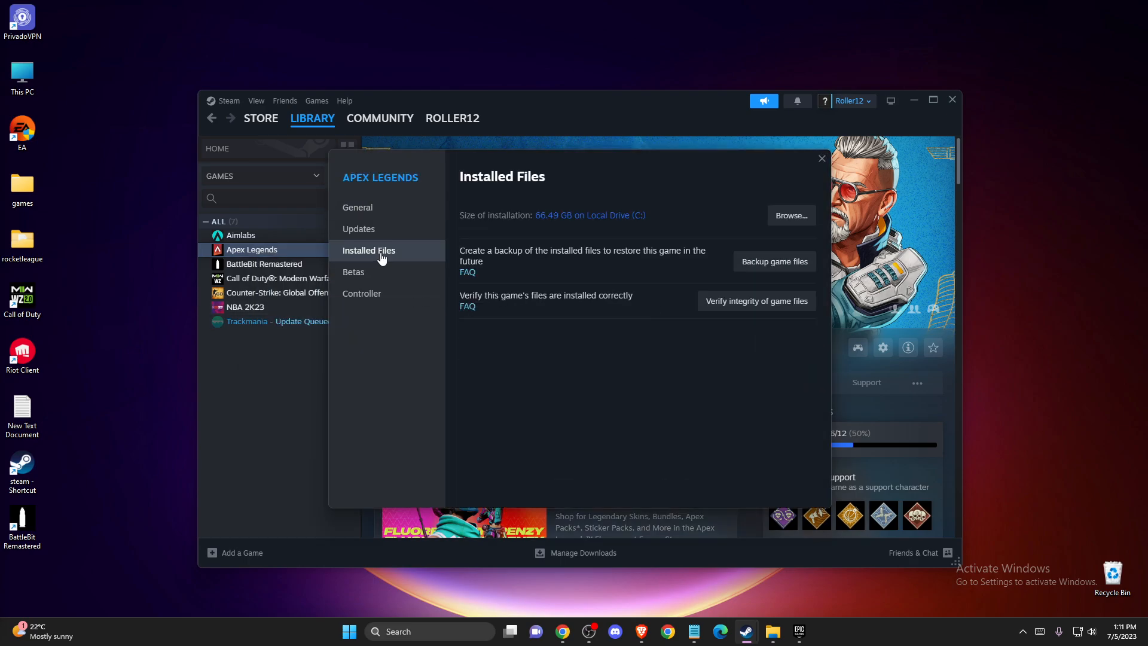
Step: Browse to the install folder and select EasyAntiCheat_Setup inside the EasyAntiCheat folder
left_click(790, 215)
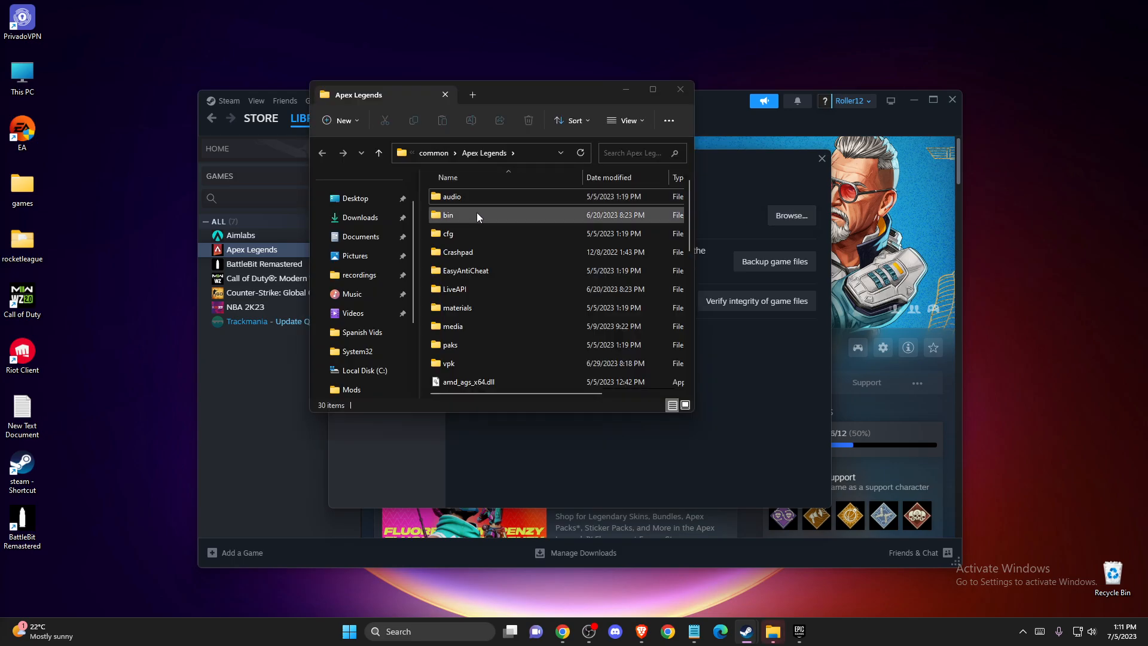
double_click(465, 270)
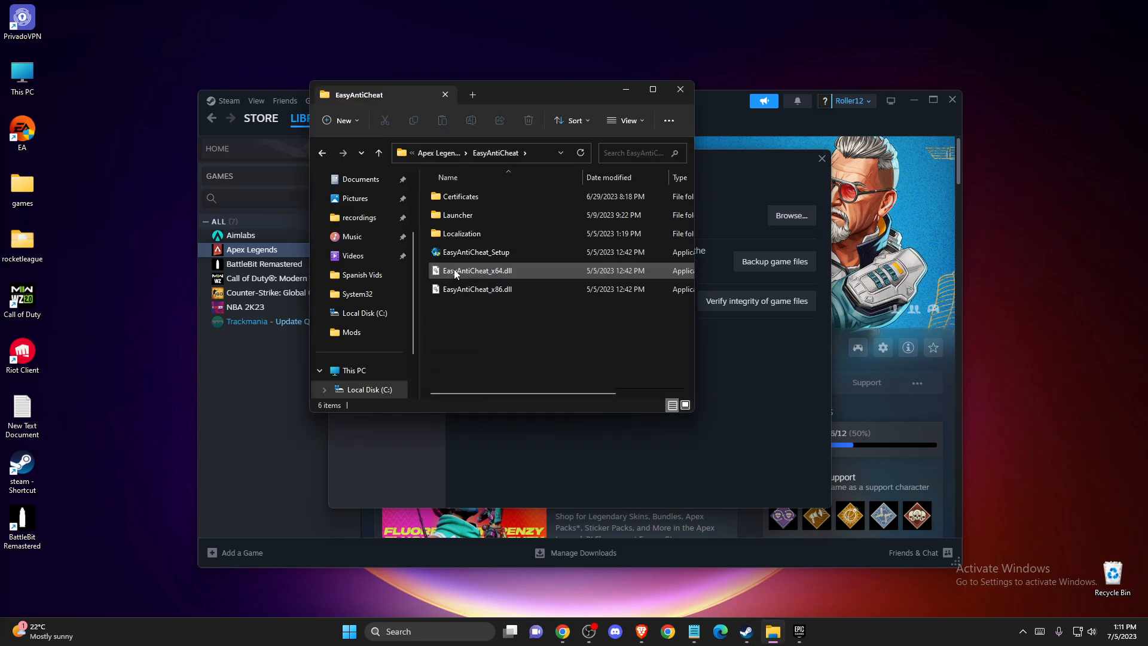
left_click(474, 252)
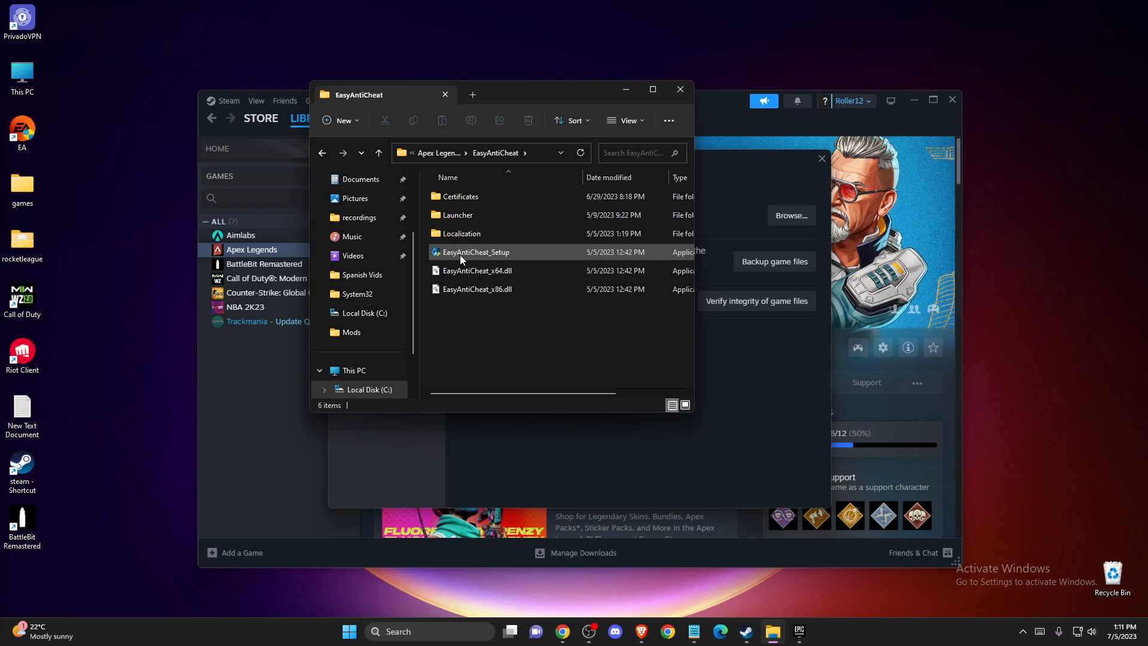
mouse_move(475, 252)
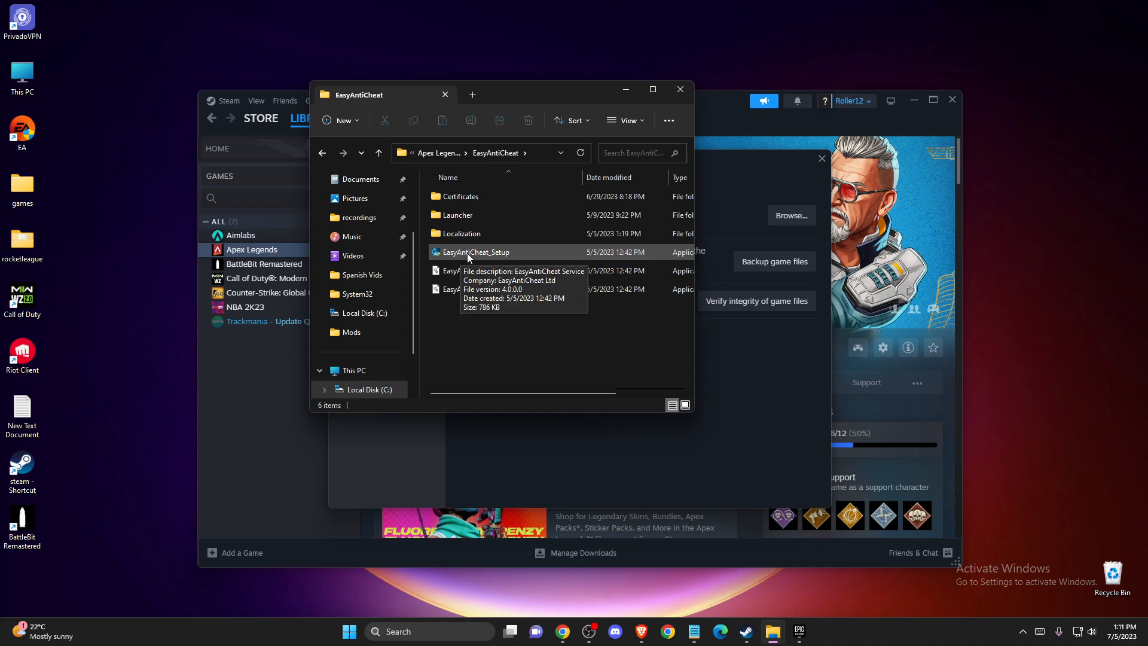
Step: Run EasyAntiCheat_Setup and repair the Easy Anti-Cheat service for Apex Legends
double_click(474, 252)
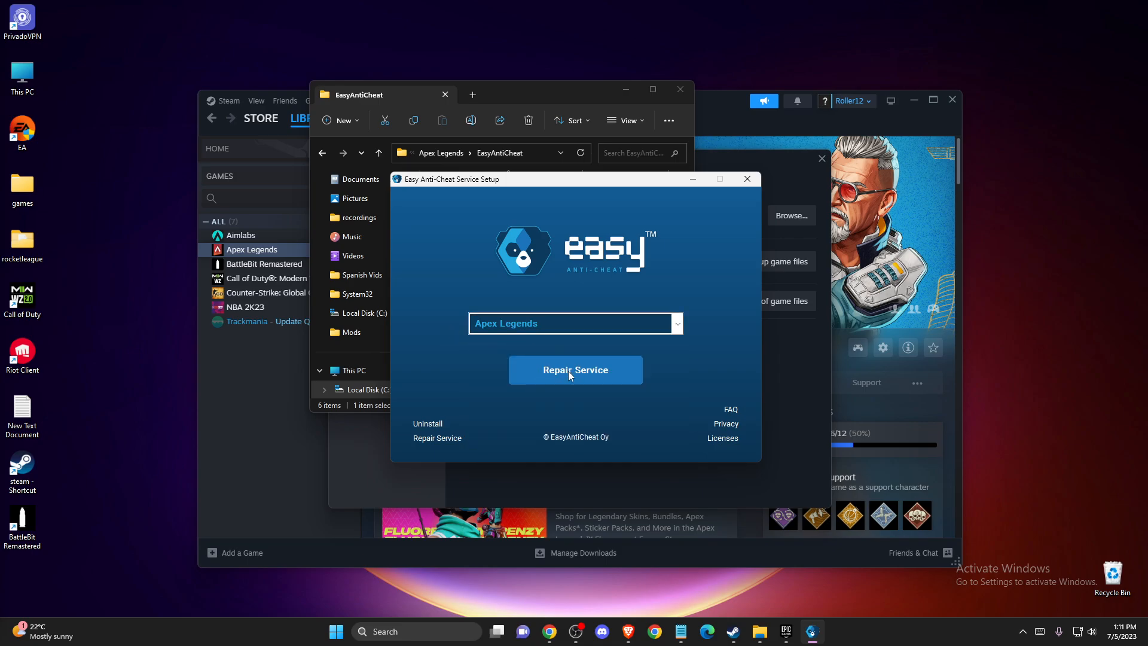
left_click(575, 369)
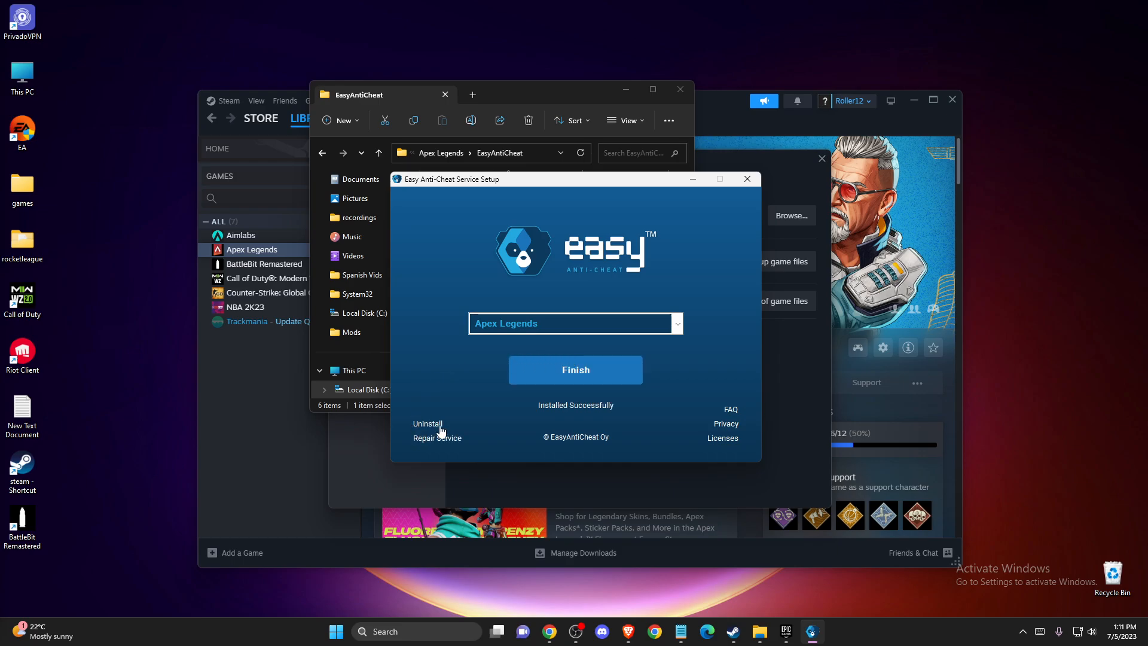
mouse_move(567, 397)
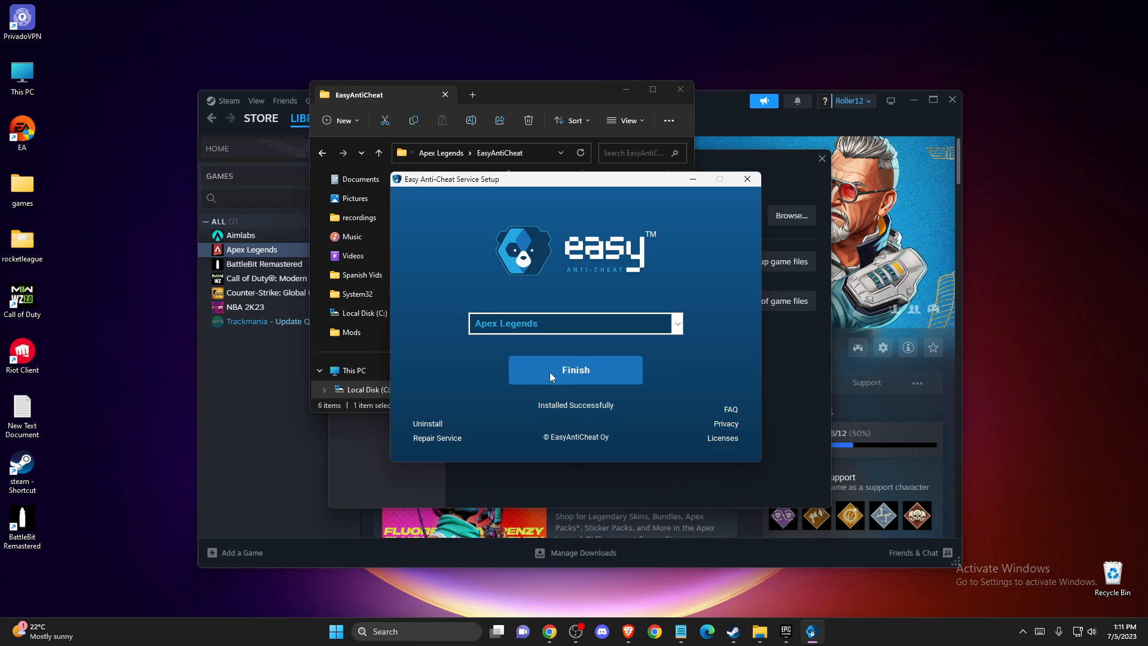
left_click(427, 423)
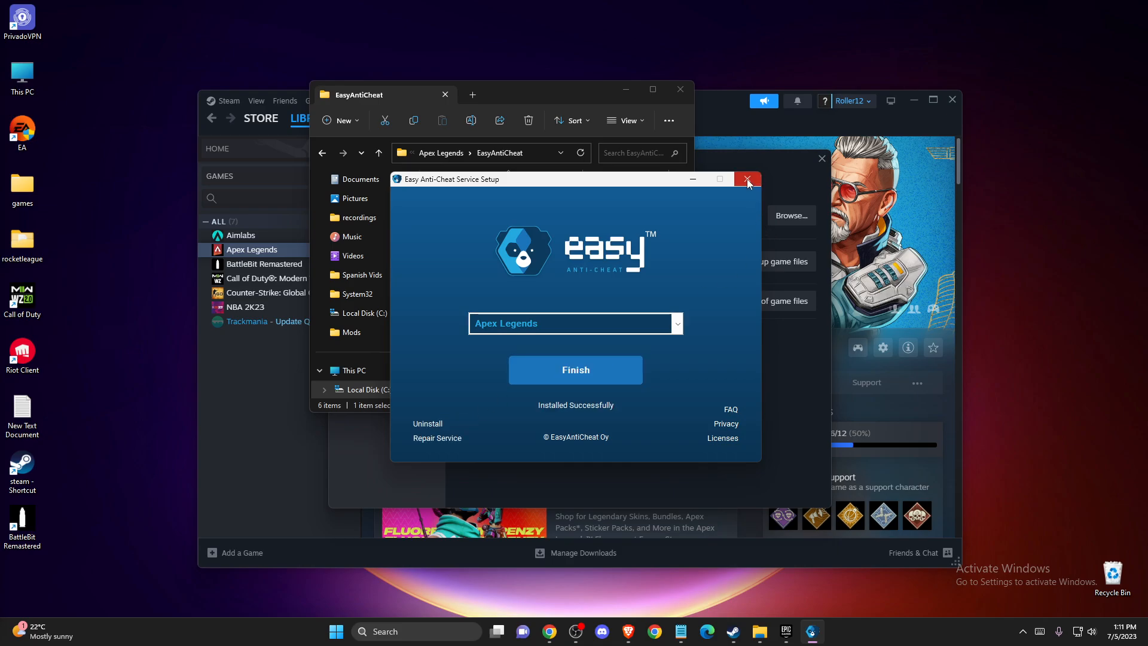
left_click(746, 180)
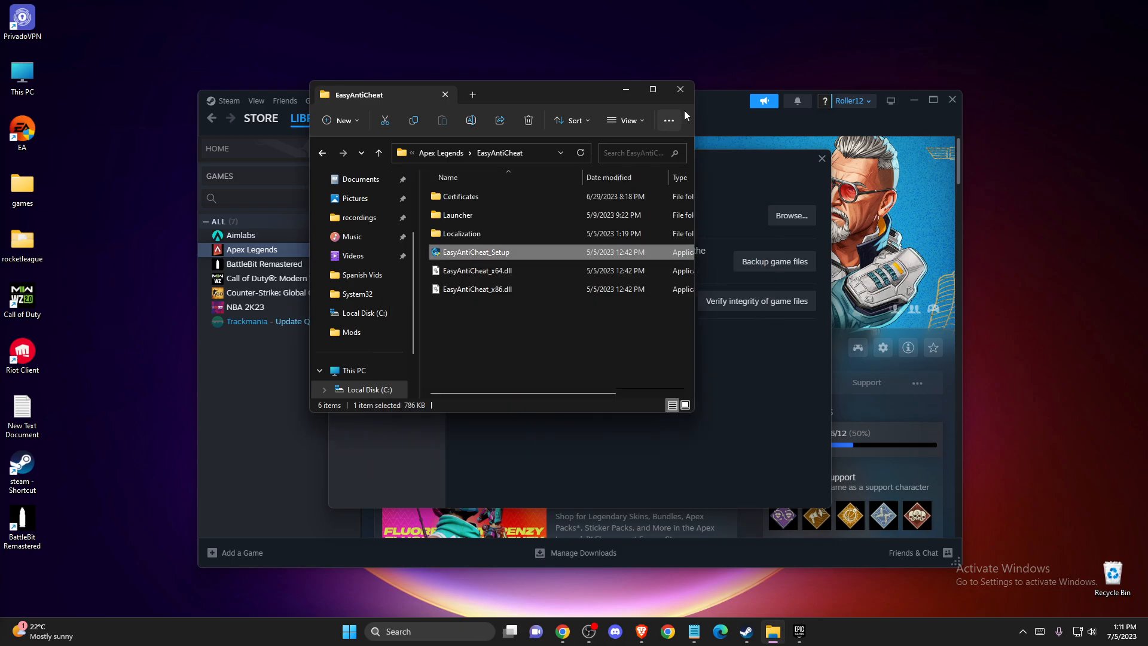
Step: Close the Apex windows and open Fortnite's install location from the Epic Games launcher
left_click(679, 89)
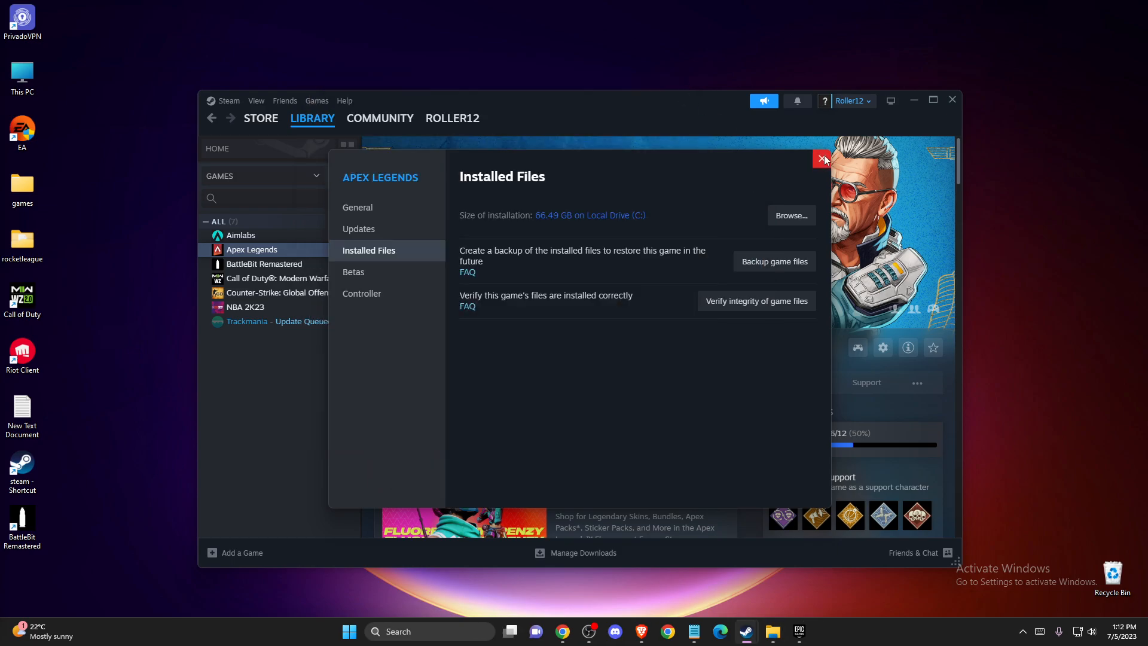
left_click(797, 631)
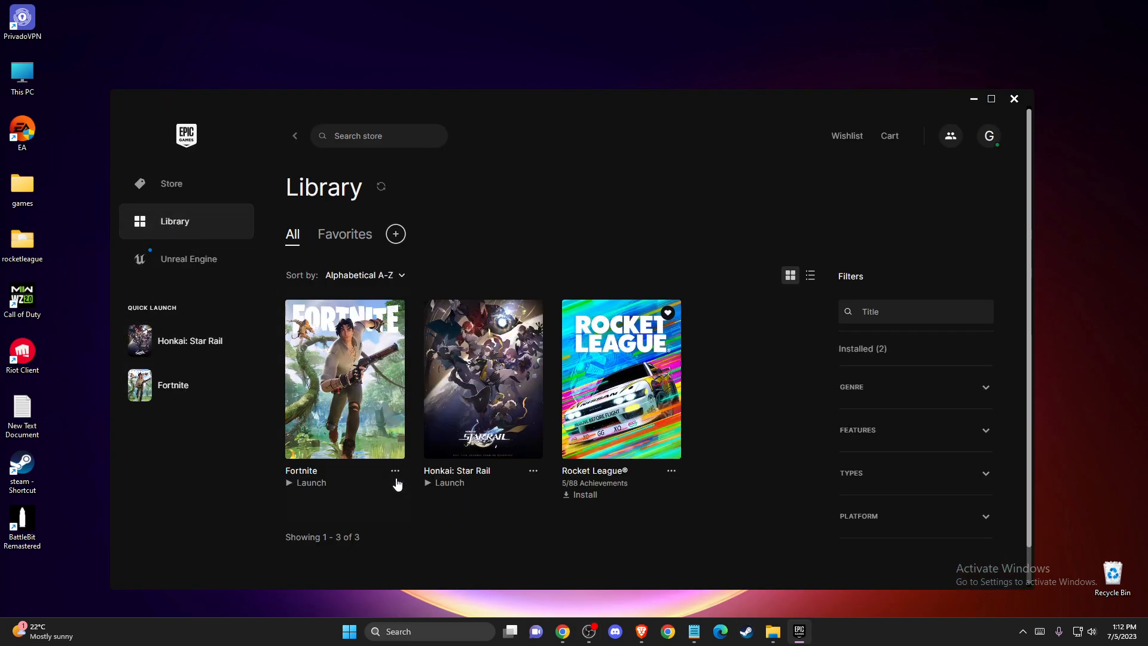
left_click(395, 470)
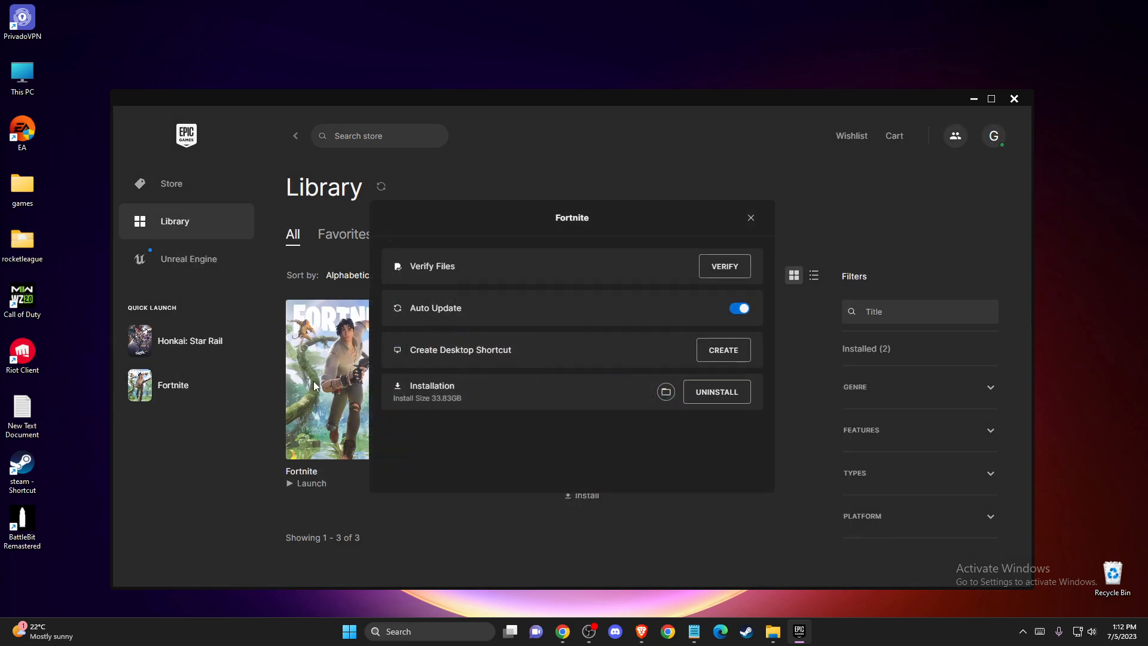
mouse_move(664, 392)
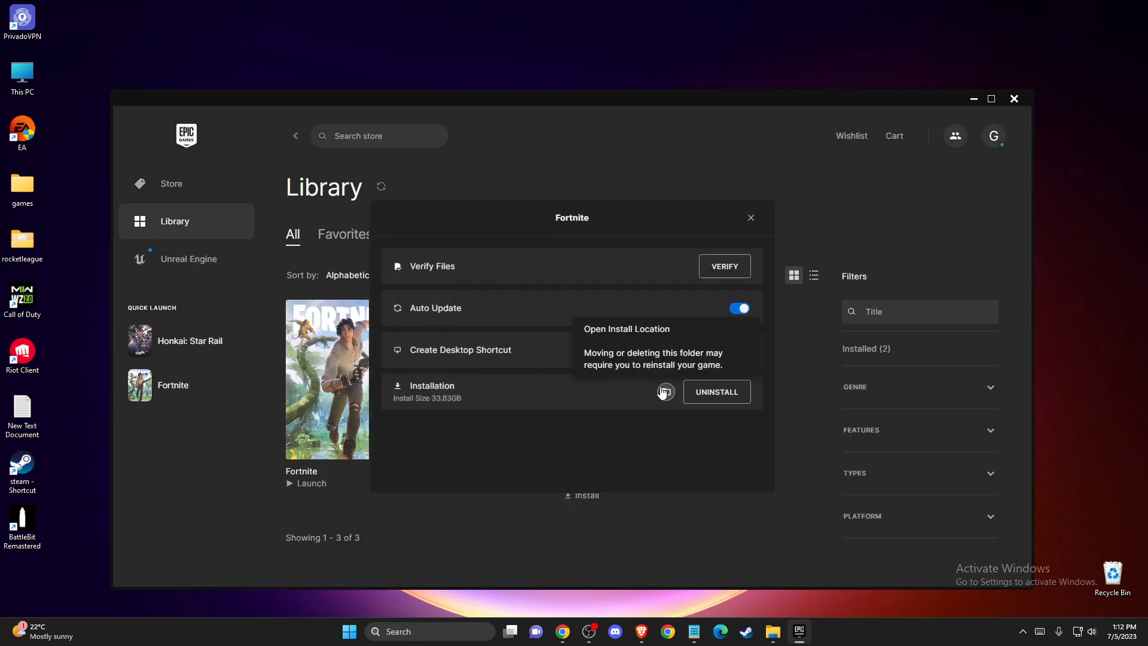
left_click(663, 392)
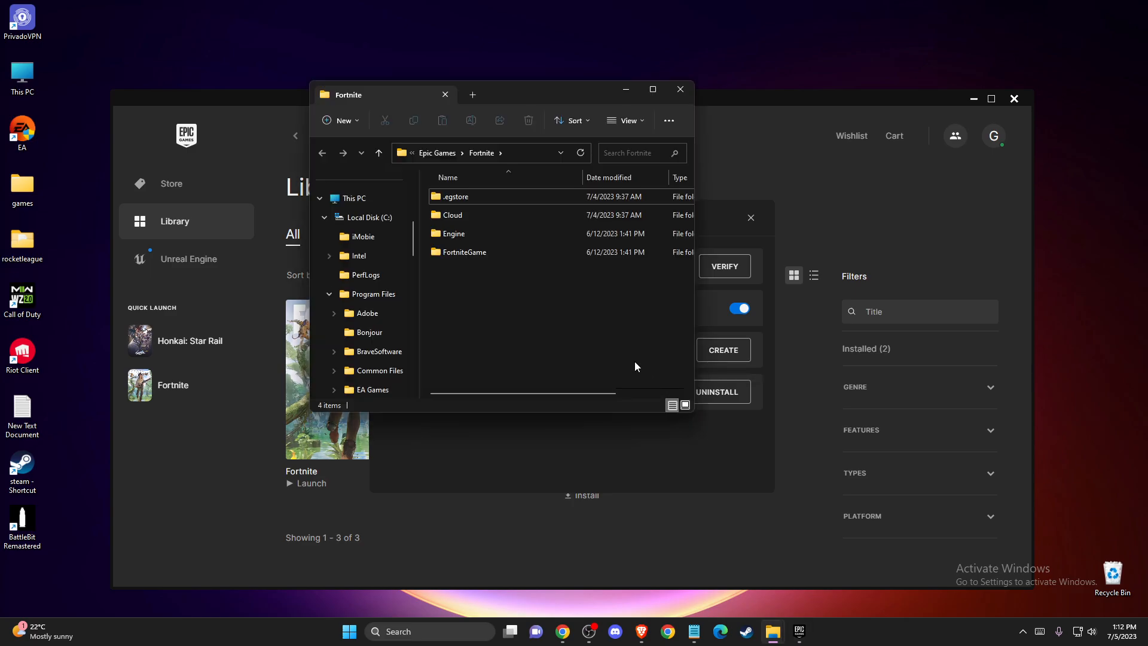
Step: Reach Fortnite's EasyAntiCheat folder under FortniteGame, then close the Explorer window
double_click(464, 252)
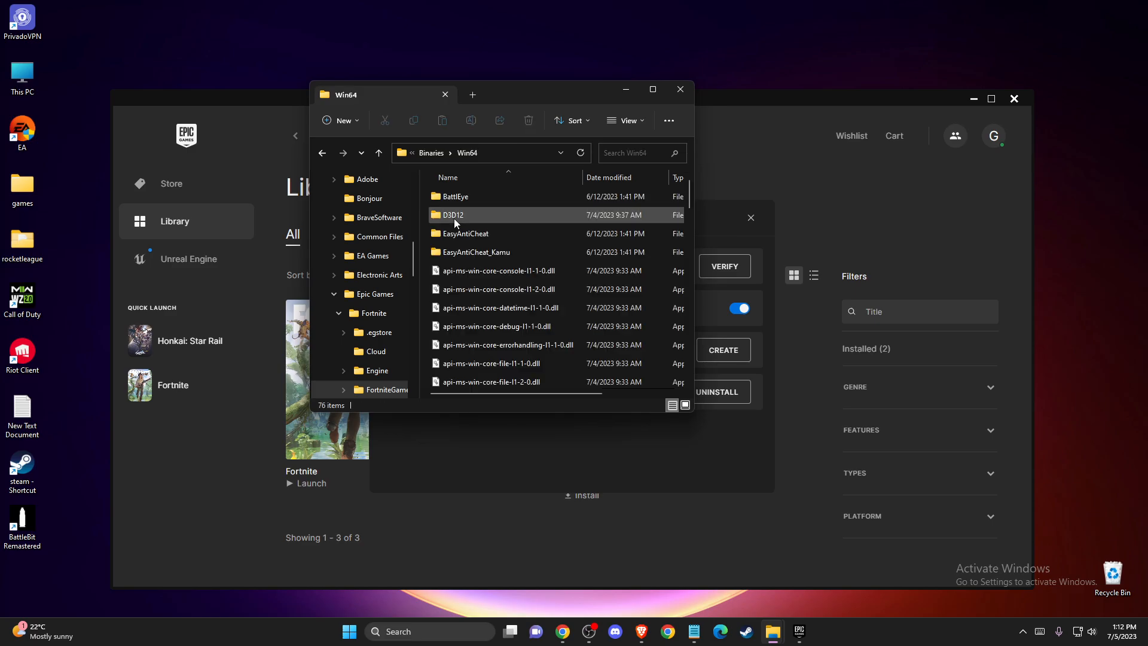
double_click(464, 233)
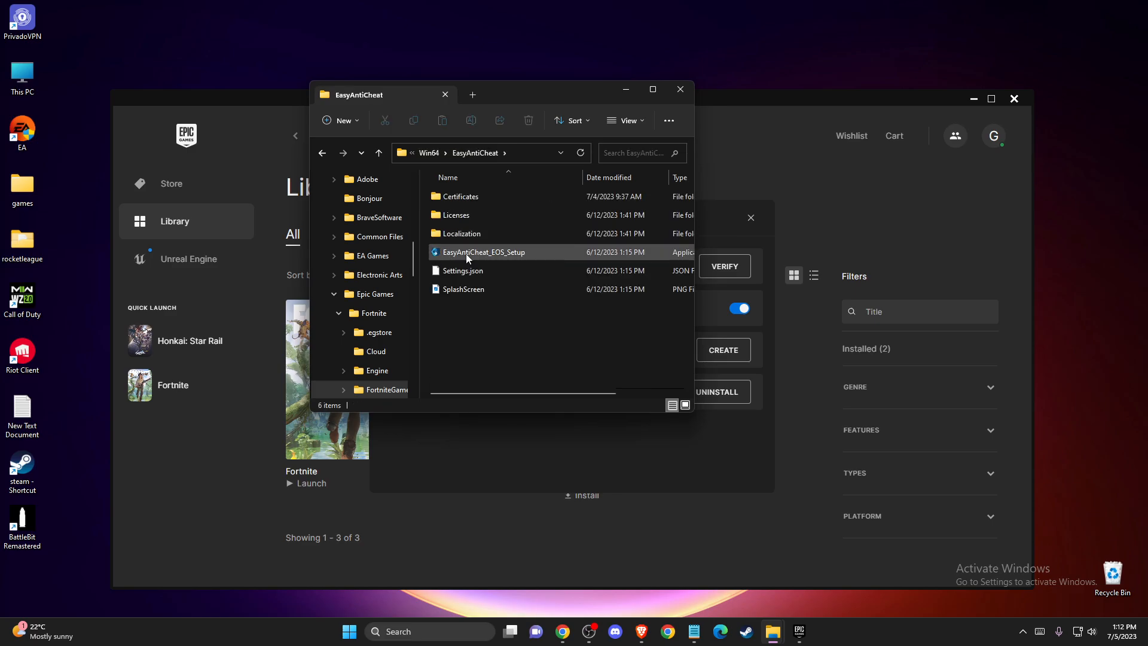
mouse_move(483, 256)
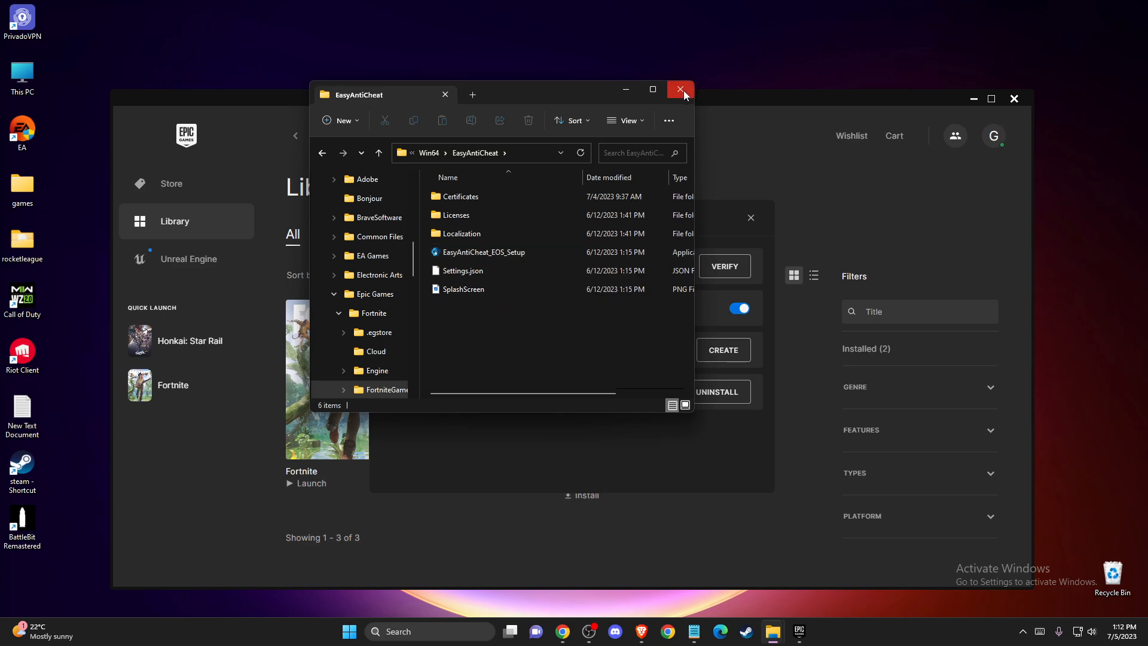
left_click(681, 90)
type("se")
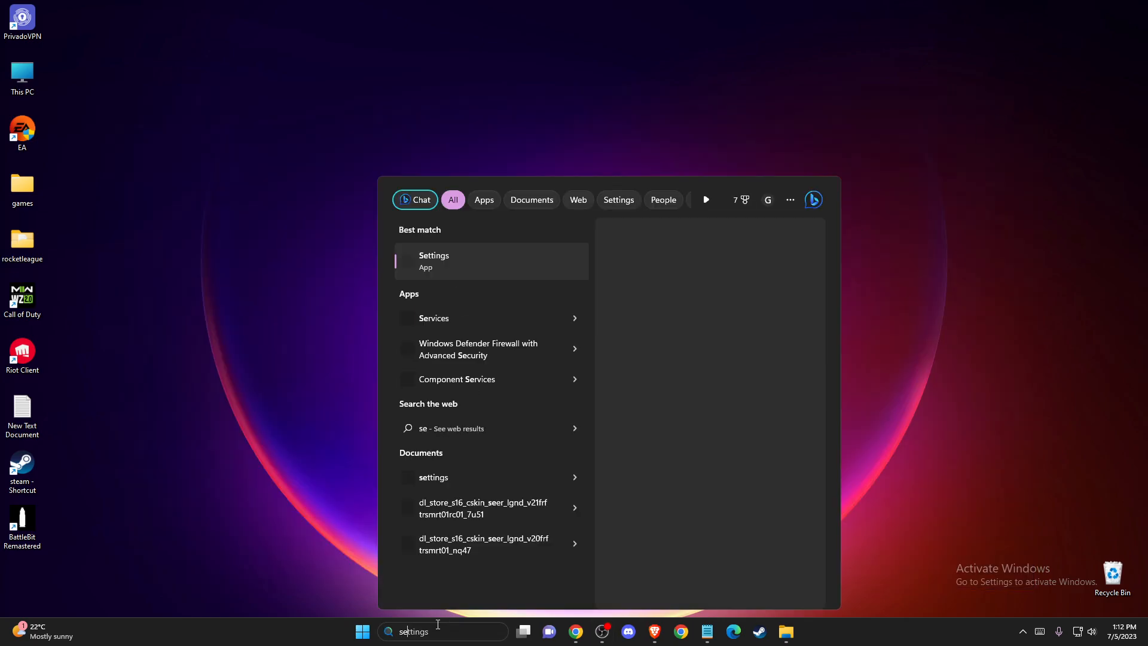
Step: Launch Services and bring up the shortcut menu for the EasyAntiCheat service
left_click(433, 318)
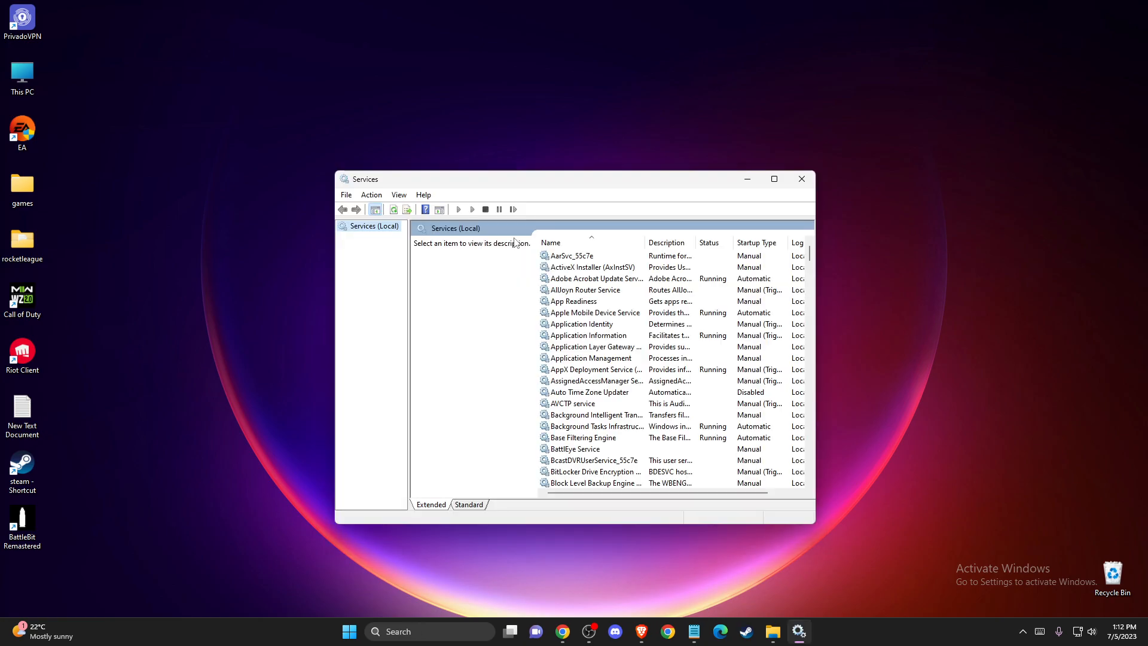
left_click(586, 289)
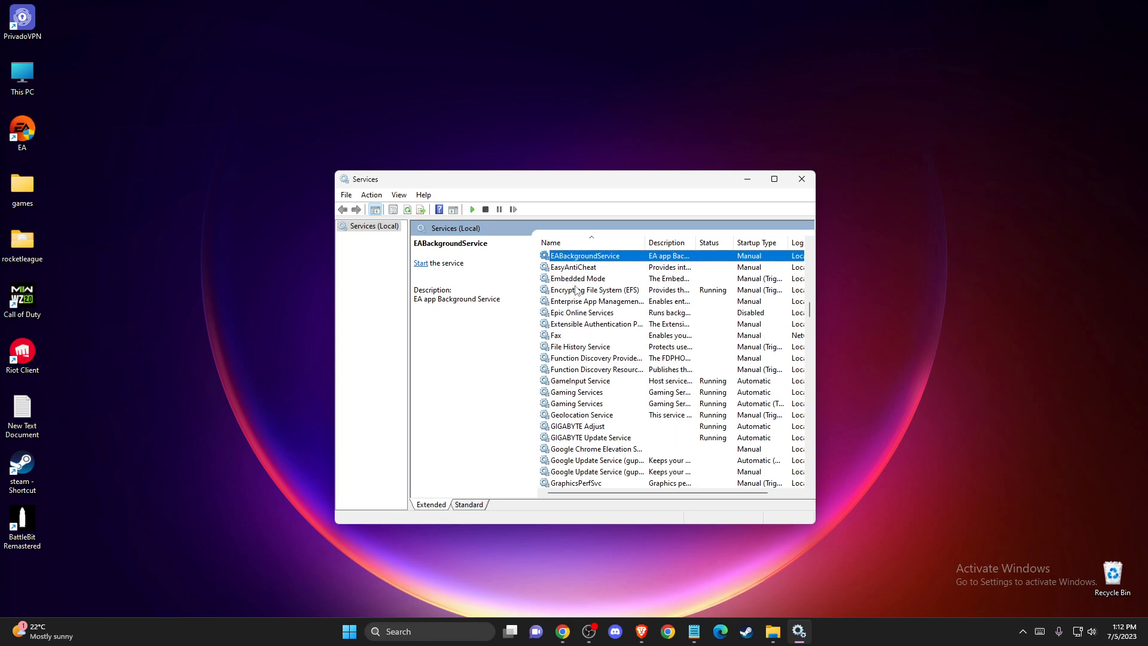
left_click(573, 266)
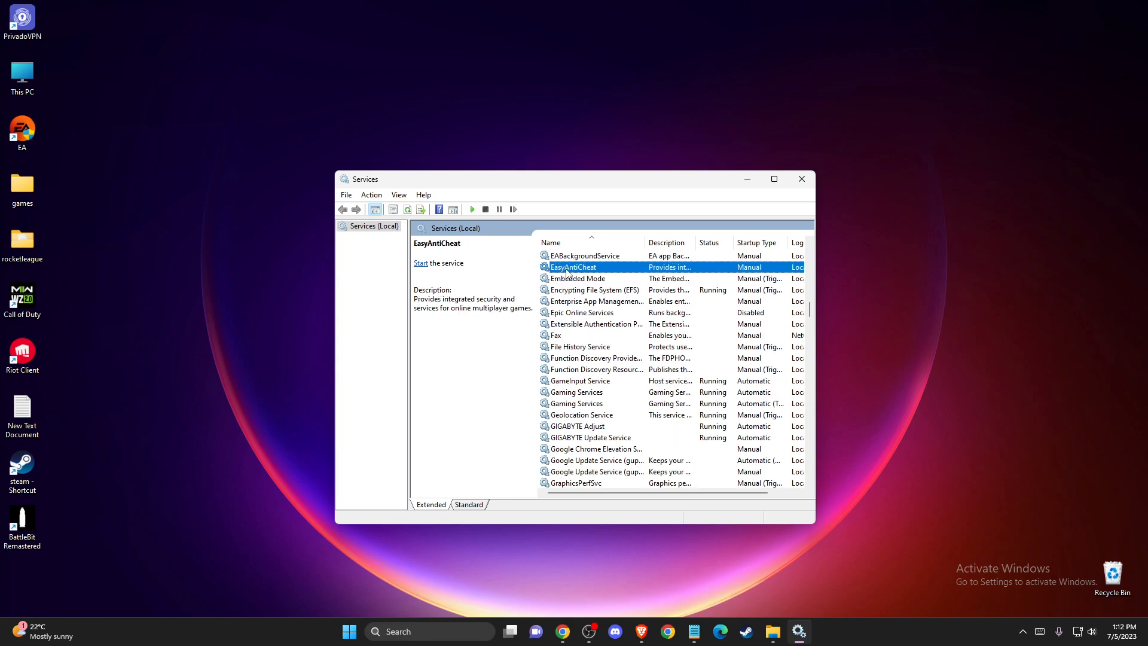
right_click(572, 267)
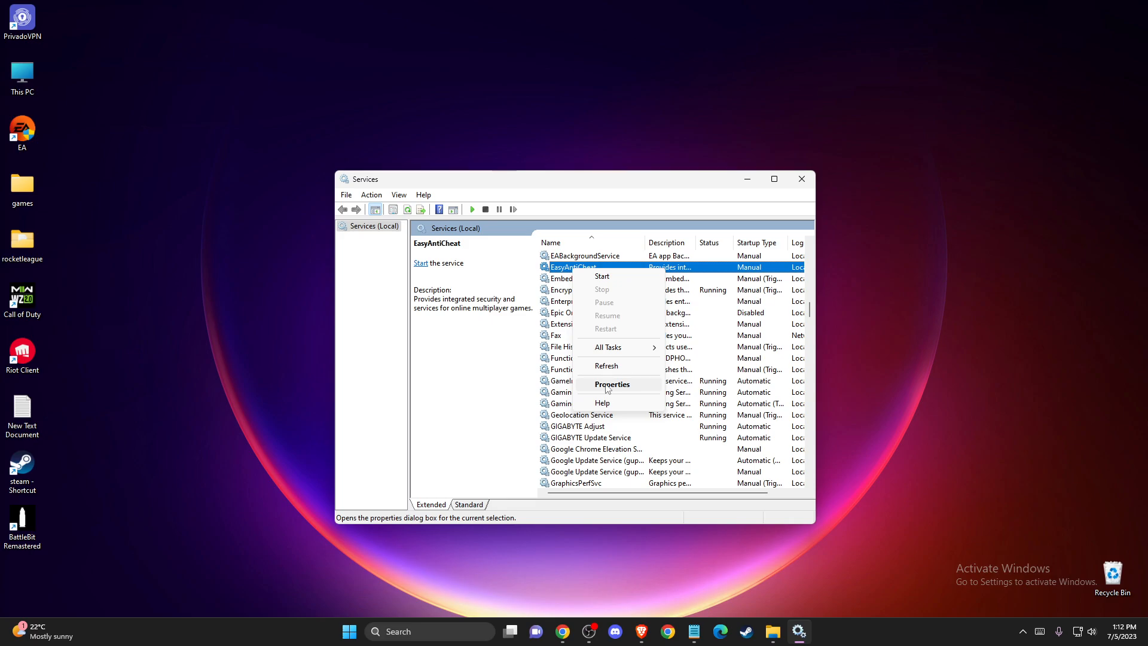
Step: In EasyAntiCheat's properties, set the startup type to Manual and confirm with OK
left_click(611, 383)
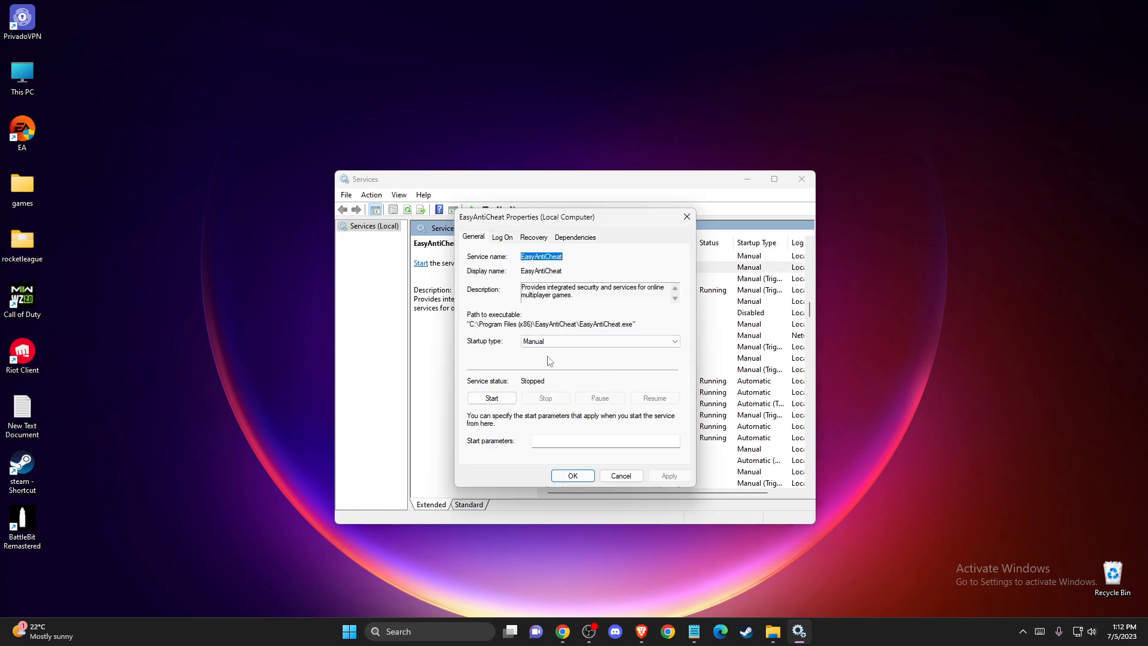
left_click(671, 340)
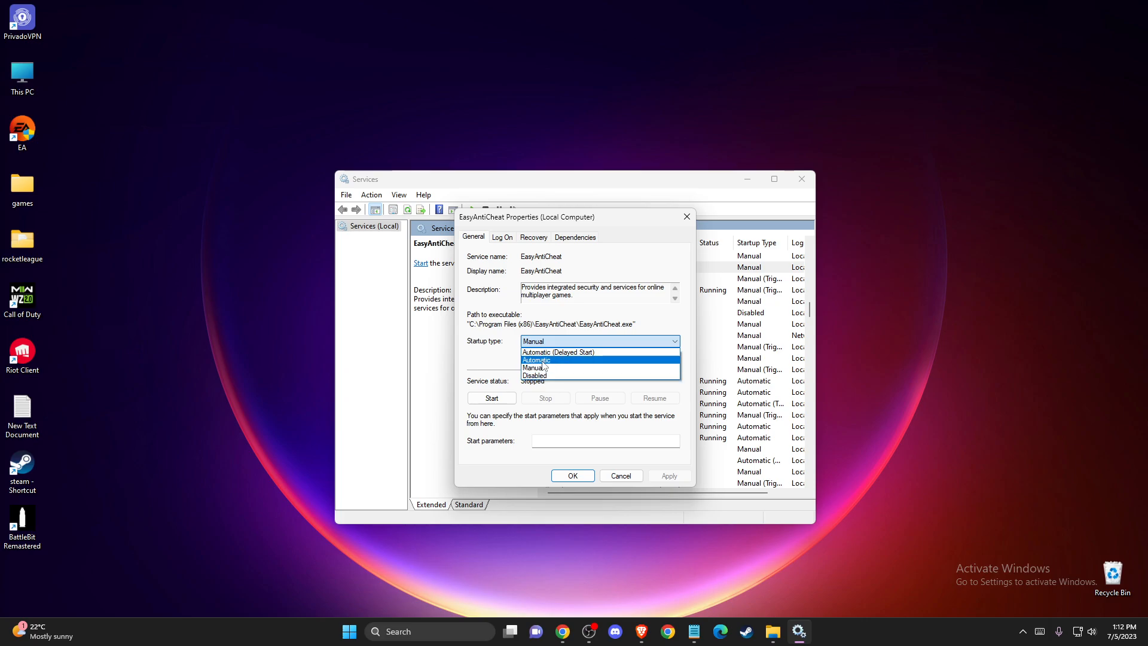
left_click(533, 367)
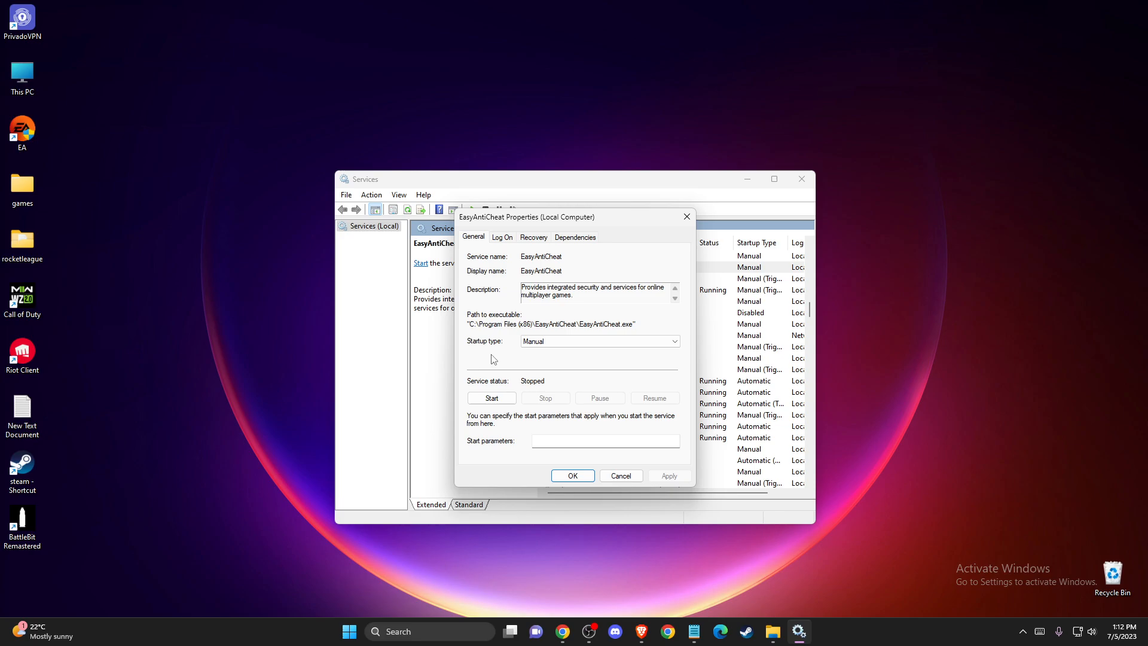
left_click(619, 476)
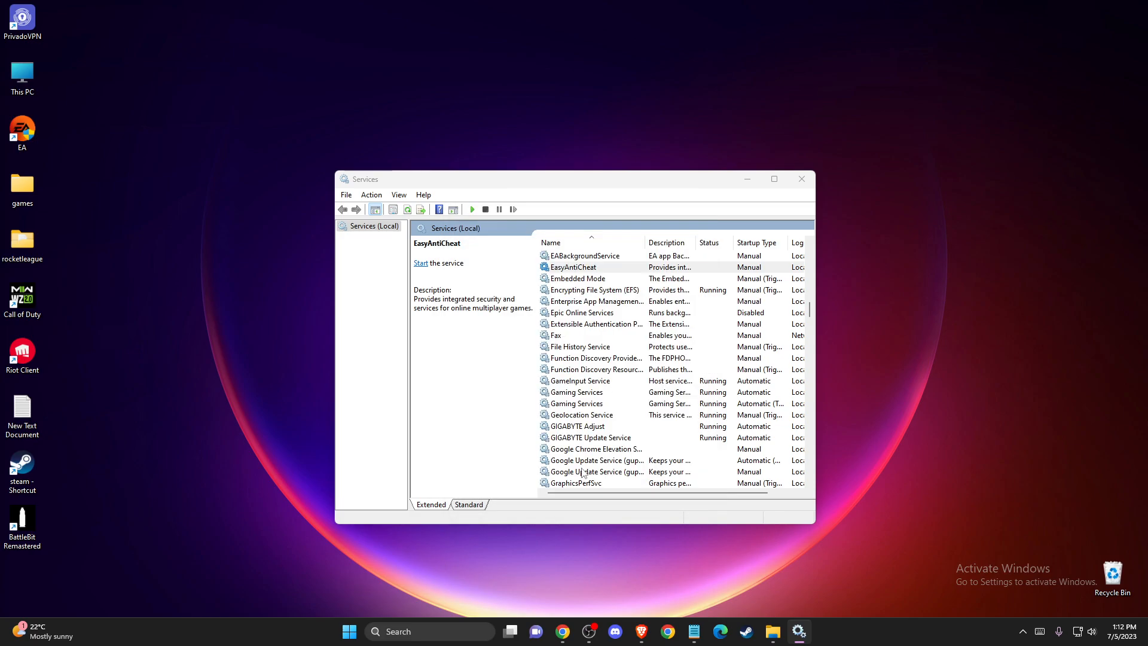
Step: Close the Services window, leaving only the desktop
left_click(799, 178)
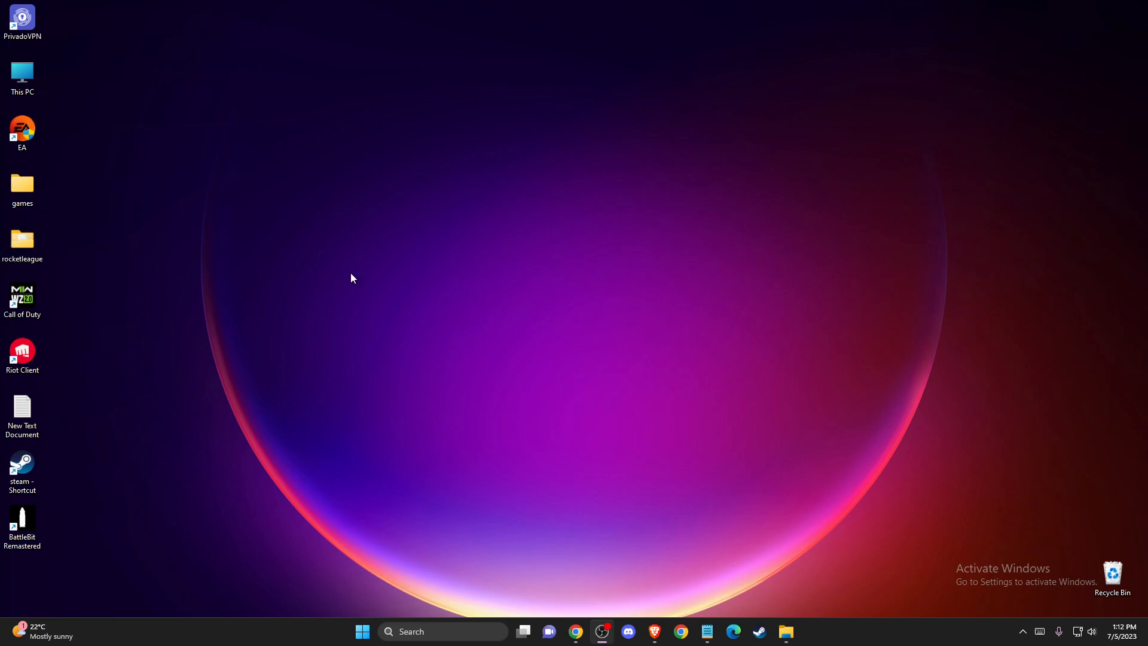
mouse_move(439, 291)
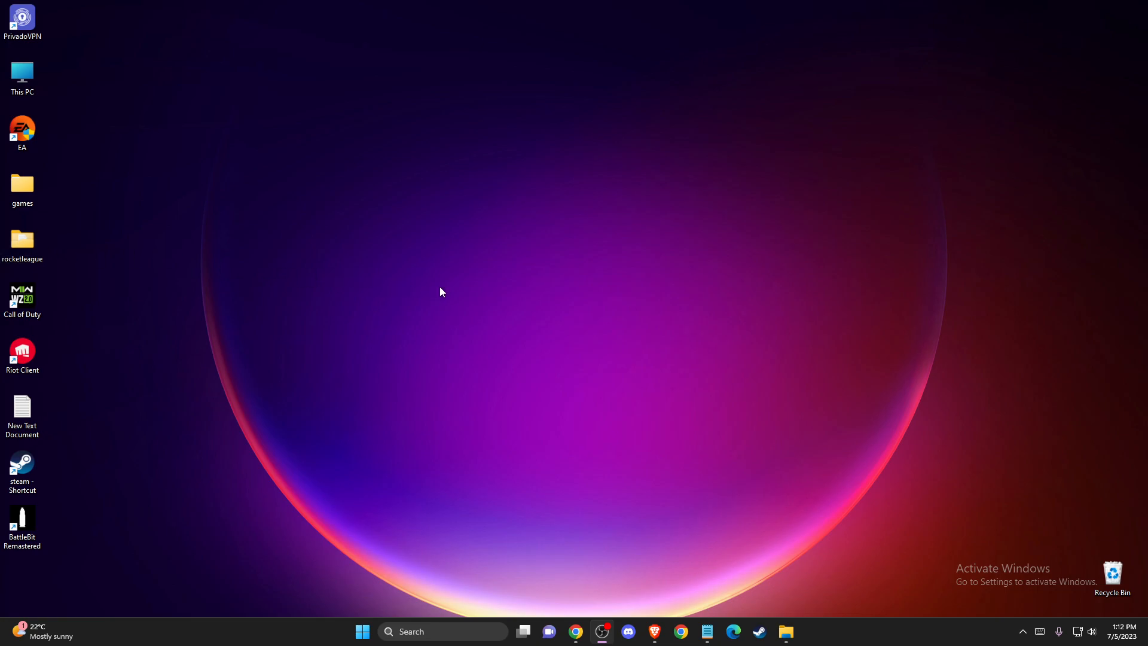